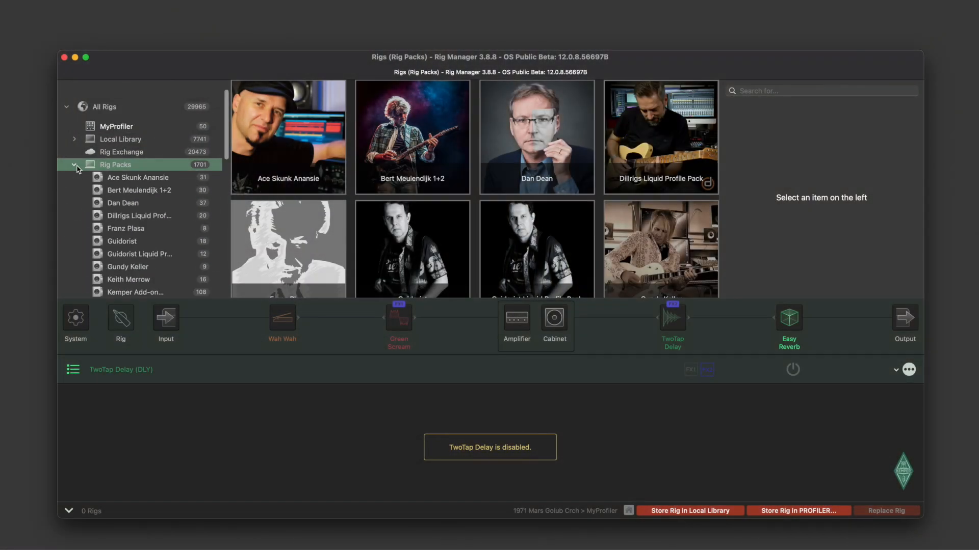
Load DR - Value Crunch #1 from the Dillrigs Liquid Profile Pack rig list.
{"action": "left_click", "coordinate": [139, 215]}
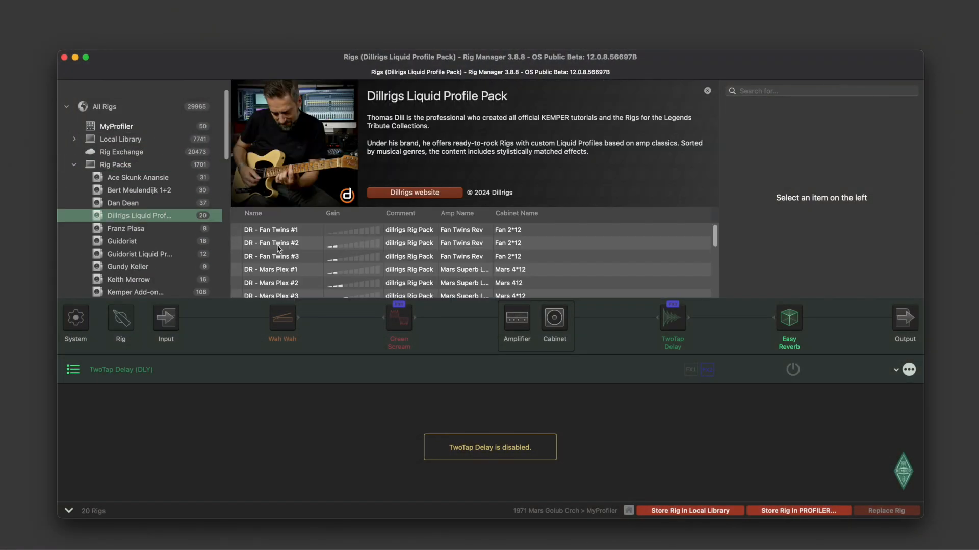
{"action": "scroll", "scroll_direction": "down", "scroll_amount": 3}
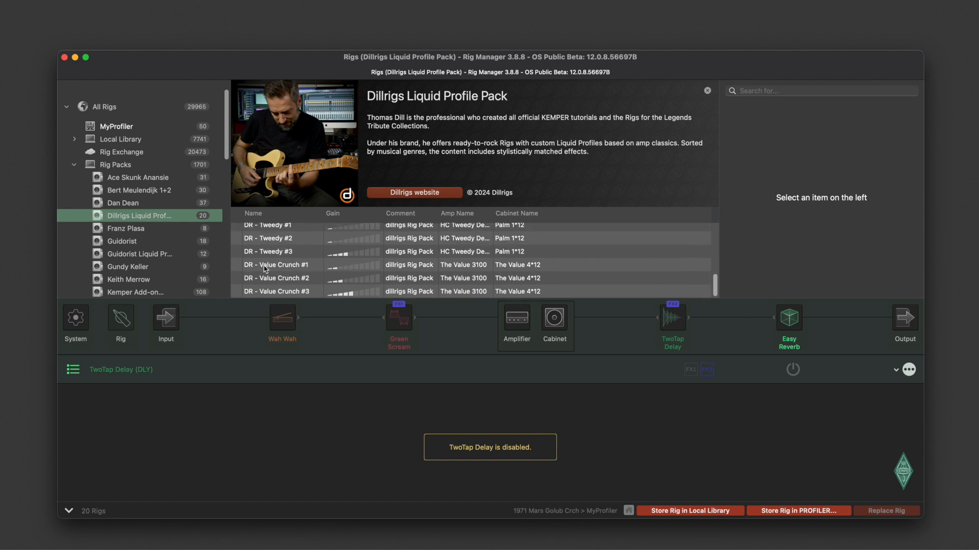
{"action": "left_click", "coordinate": [282, 265]}
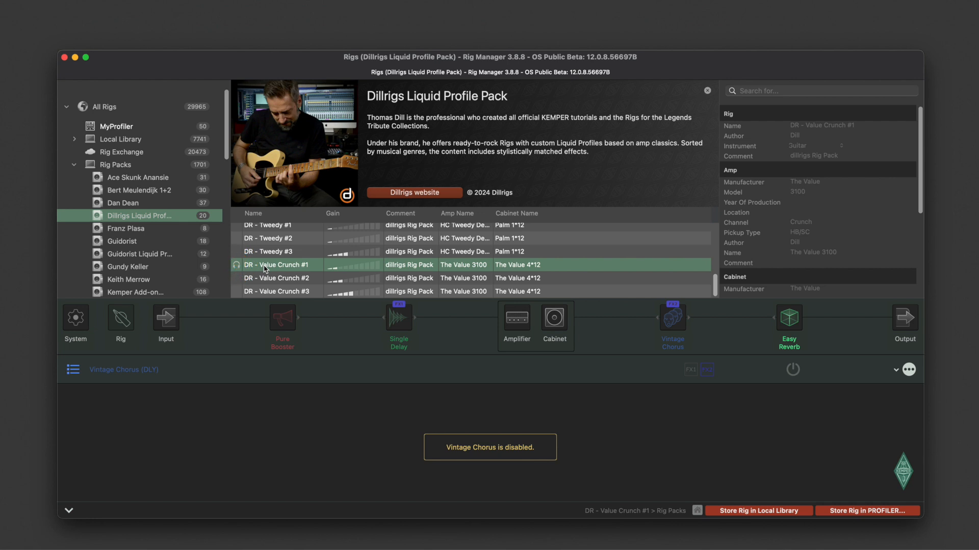
{"action": "mouse_move", "coordinate": [516, 327]}
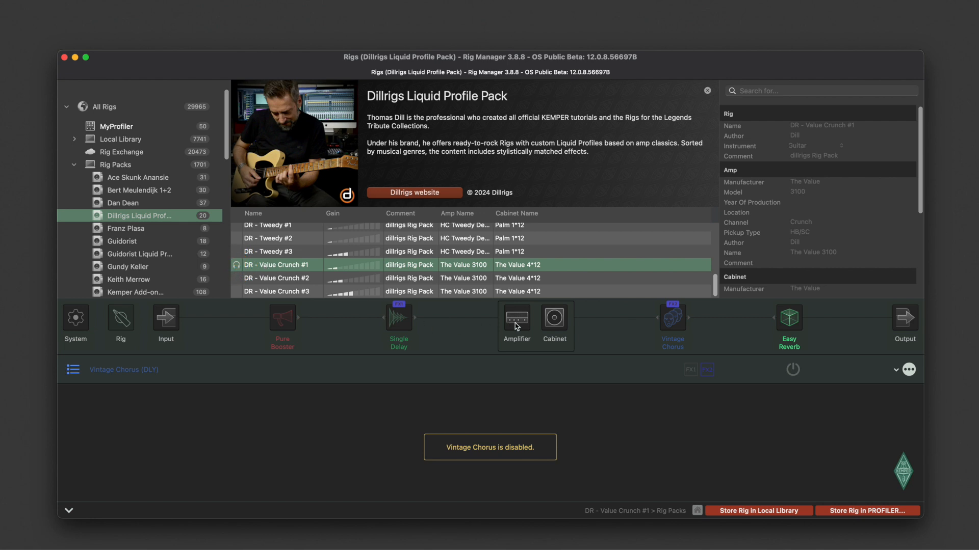
Lower the amplifier Gain knob in small drags until it reads 4.3.
{"action": "left_click", "coordinate": [516, 318]}
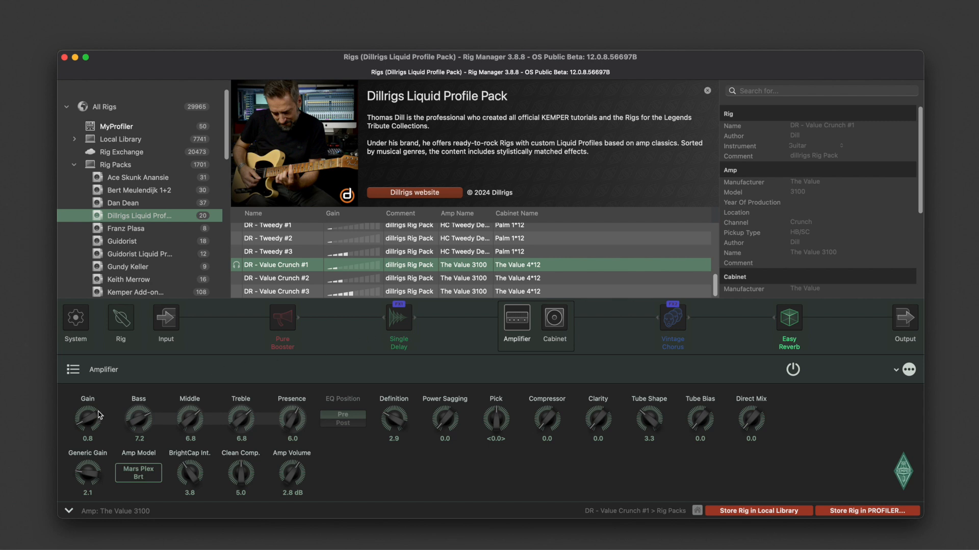
{"action": "left_click_drag", "start_coordinate": [87, 415], "coordinate": [94, 400]}
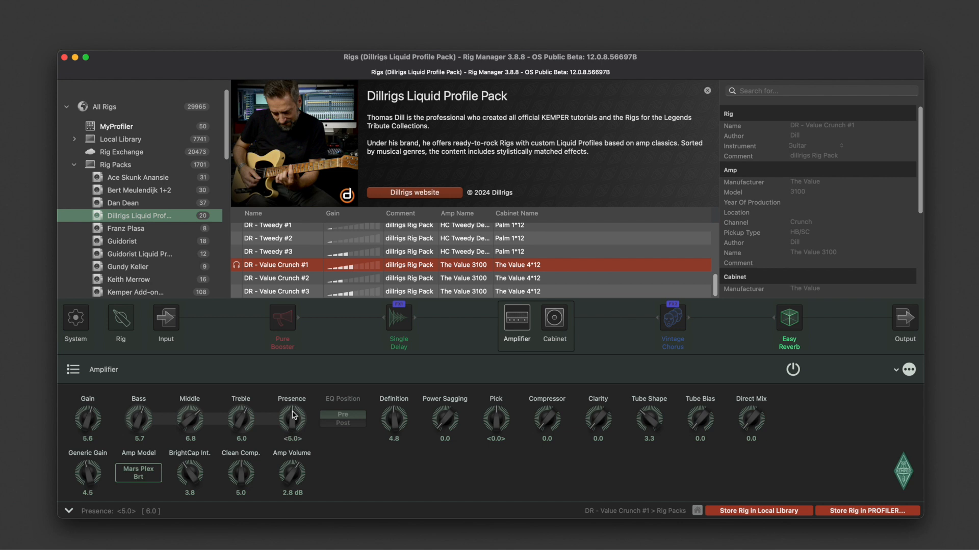
{"action": "mouse_move", "coordinate": [294, 396]}
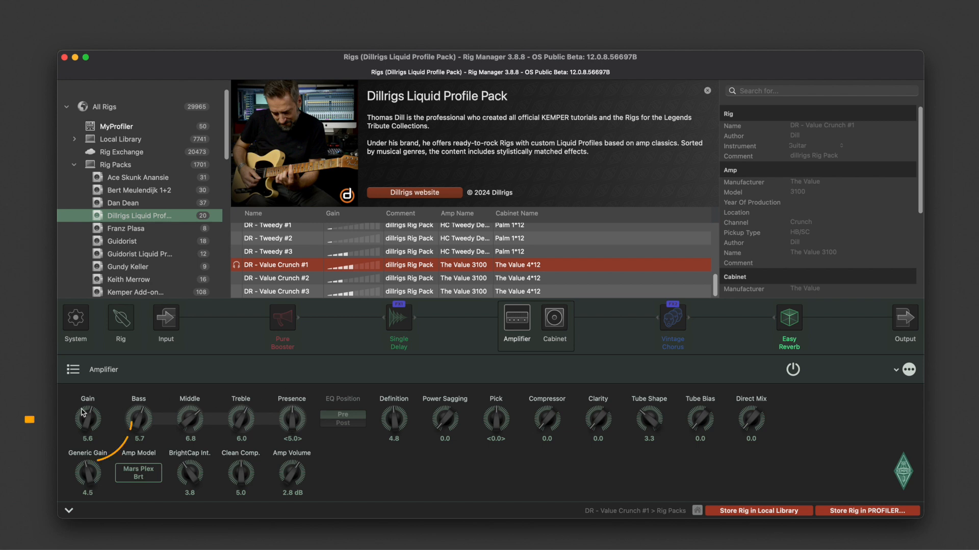
{"action": "left_click_drag", "start_coordinate": [88, 418], "coordinate": [86, 421]}
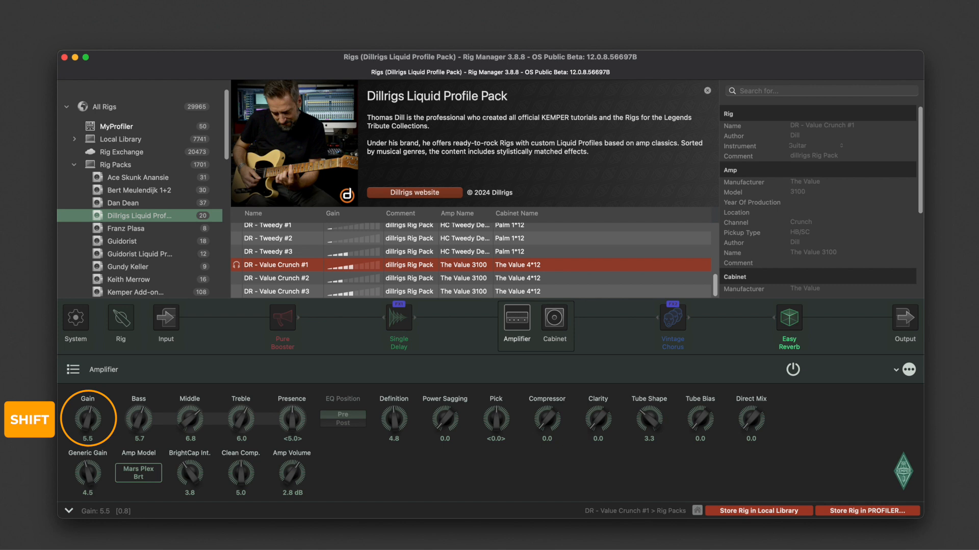
{"action": "left_click_drag", "start_coordinate": [88, 418], "coordinate": [88, 428]}
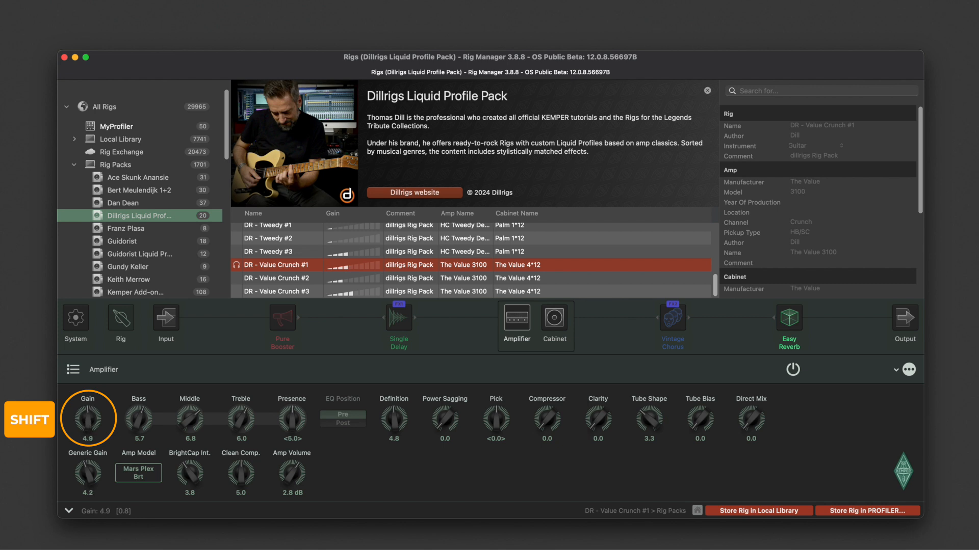
{"action": "left_click_drag", "start_coordinate": [88, 415], "coordinate": [87, 437]}
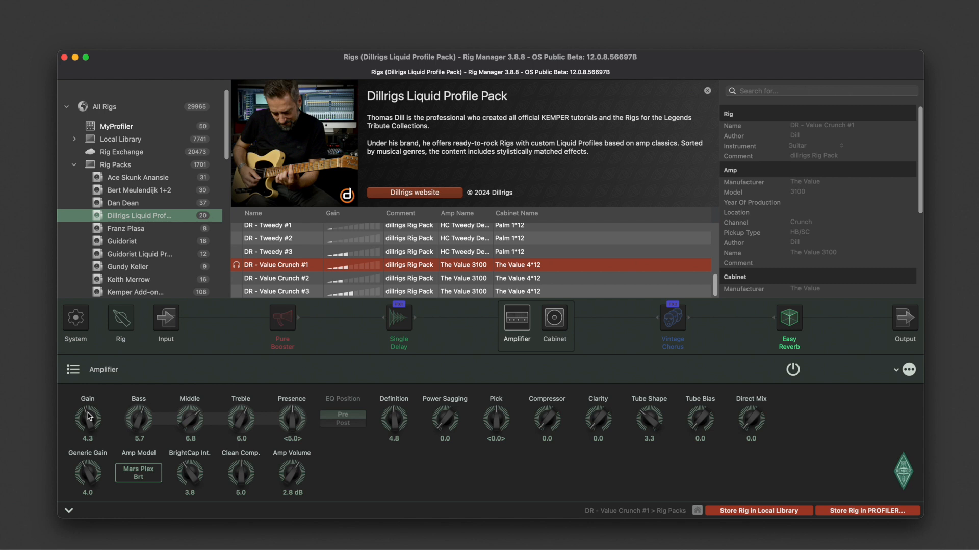
{"action": "mouse_move", "coordinate": [629, 322]}
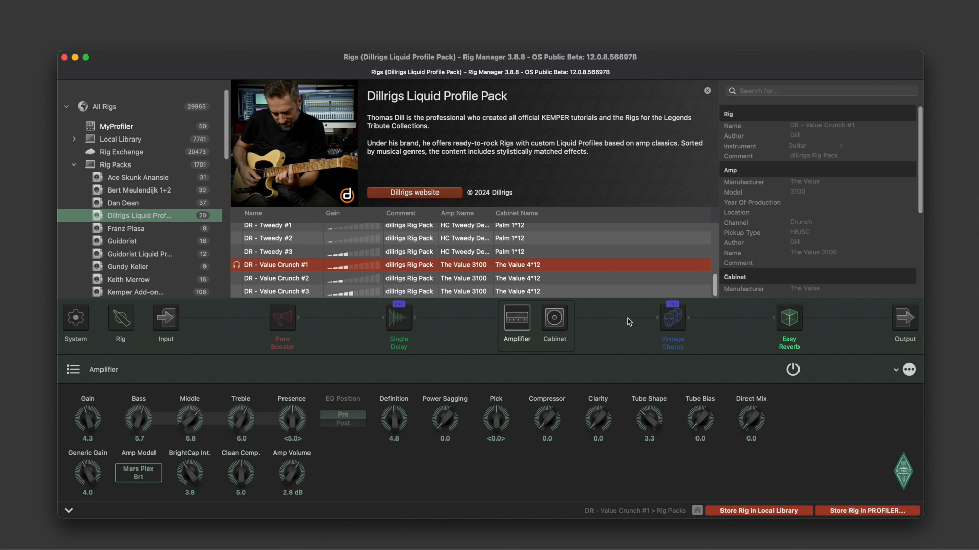
Select the Vintage Chorus slot and bring up its effect-type list.
{"action": "left_click", "coordinate": [672, 317]}
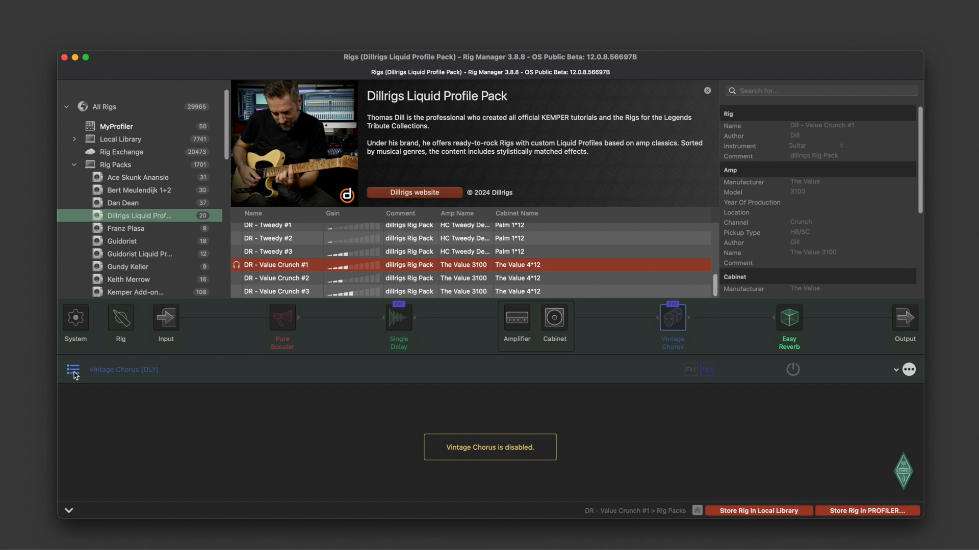
{"action": "left_click", "coordinate": [72, 369]}
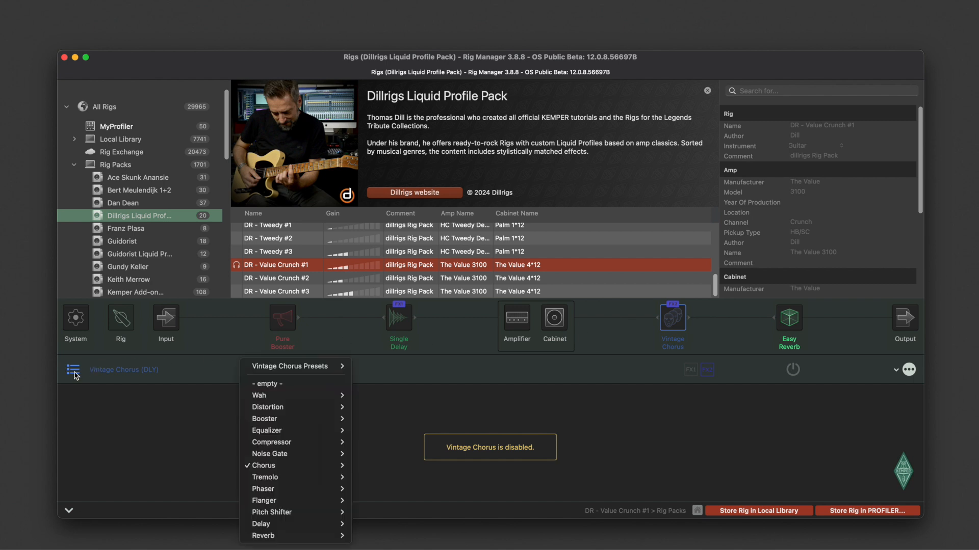
{"action": "mouse_move", "coordinate": [262, 524]}
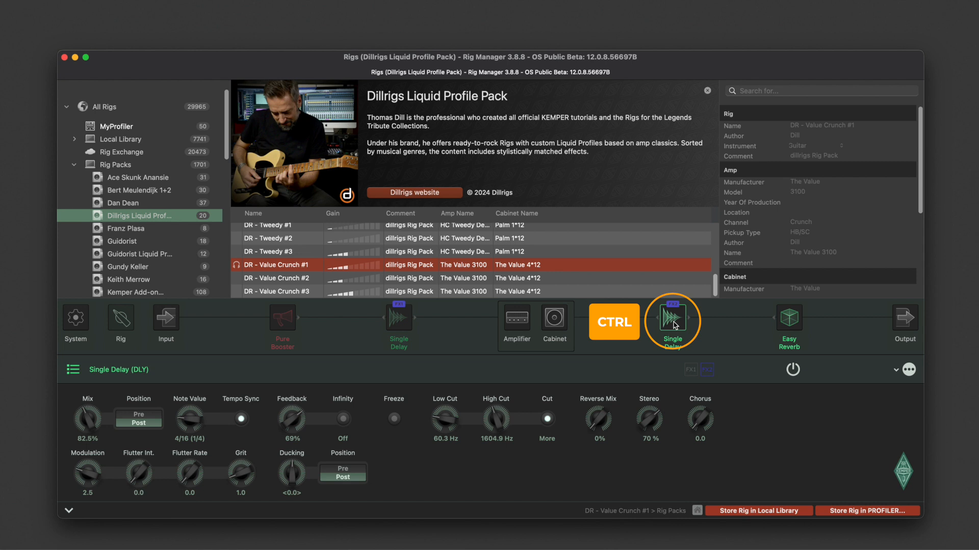
{"action": "right_click", "coordinate": [671, 323]}
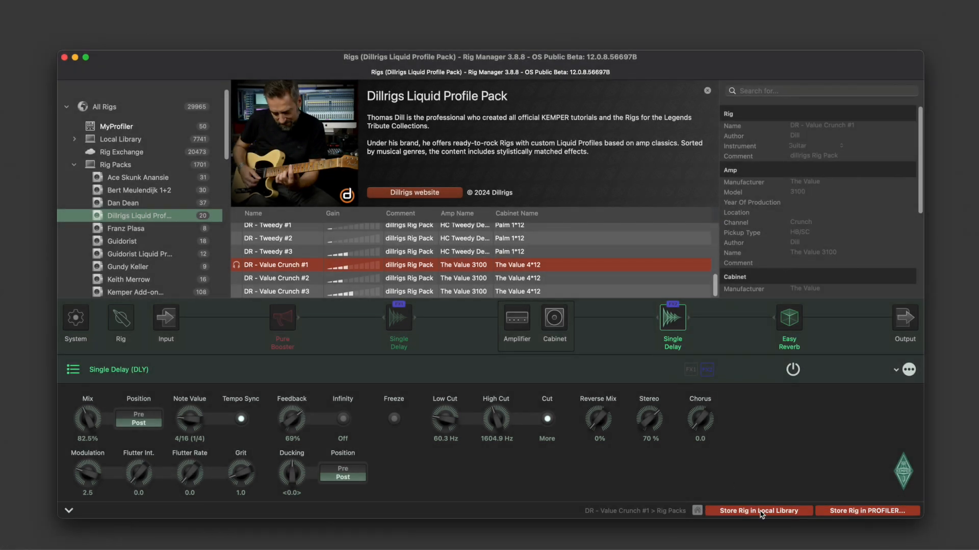
Store the edited rig with its Single Delay to the Local Library.
{"action": "left_click", "coordinate": [758, 511]}
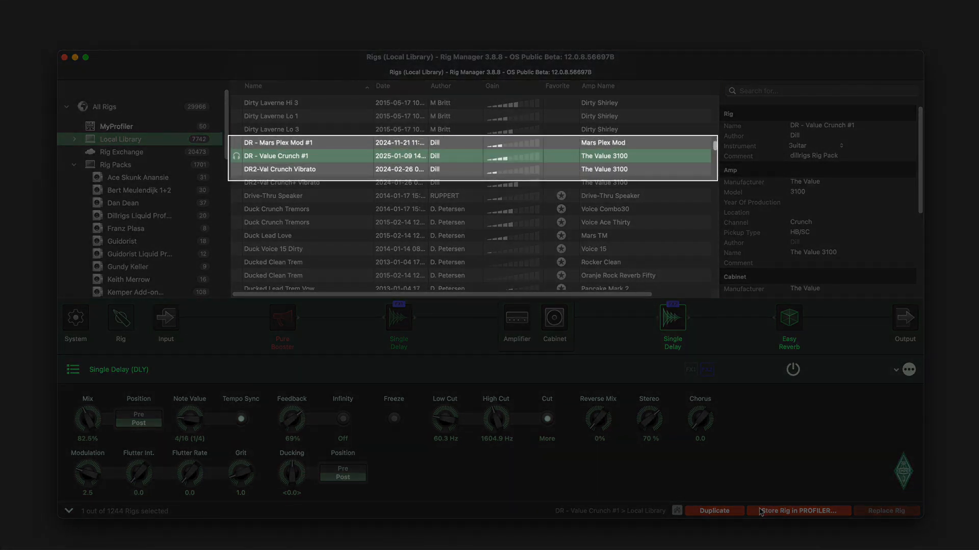
{"action": "left_click", "coordinate": [140, 215]}
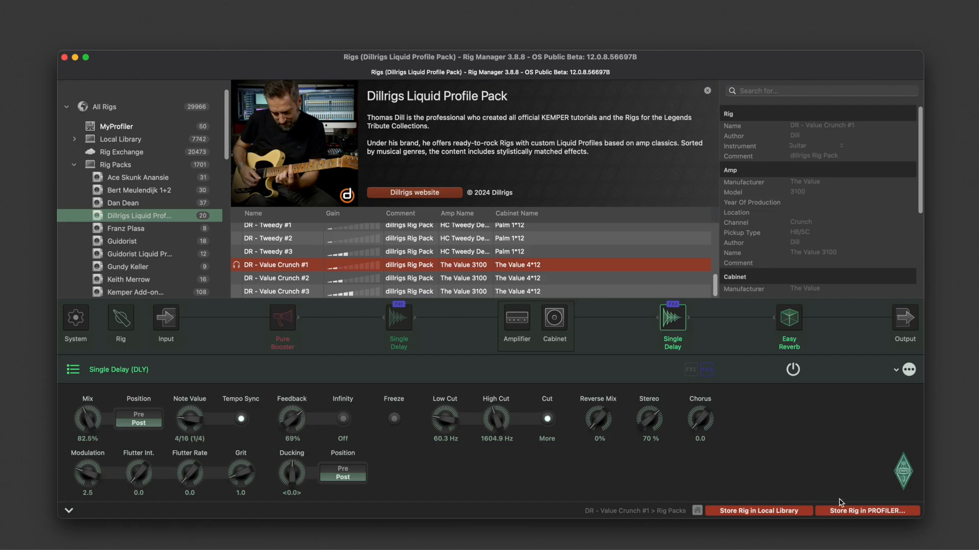
Store the rig to Profiler Bank 1 slot 2 as DR - Value Crunch Delay.
{"action": "left_click", "coordinate": [867, 510]}
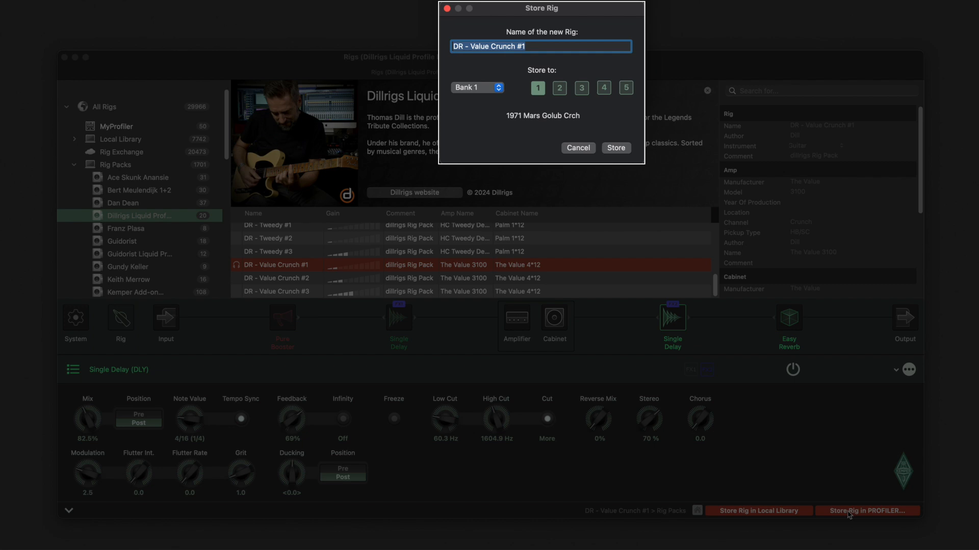
{"action": "left_click", "coordinate": [560, 88]}
{"action": "type", "text": "De"}
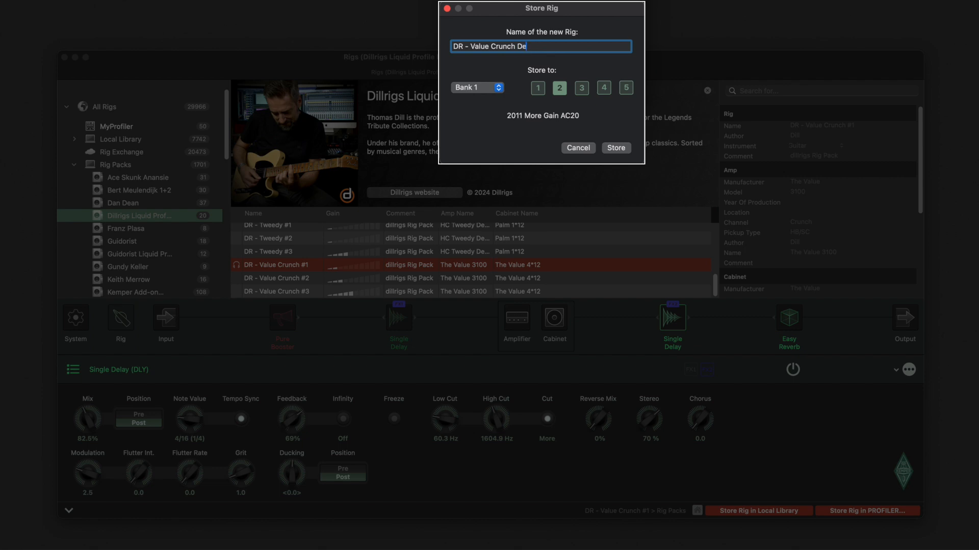
{"action": "type", "text": "lay"}
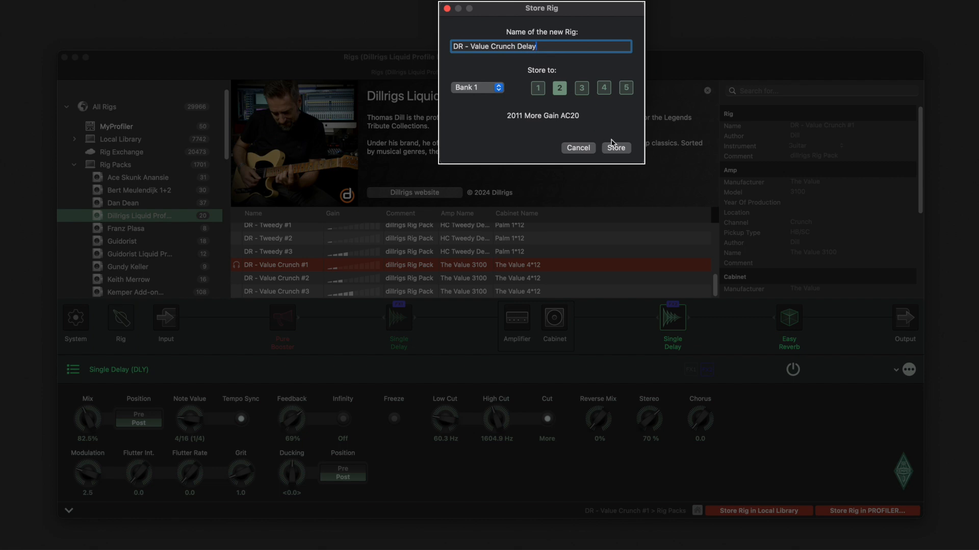
{"action": "left_click", "coordinate": [616, 148]}
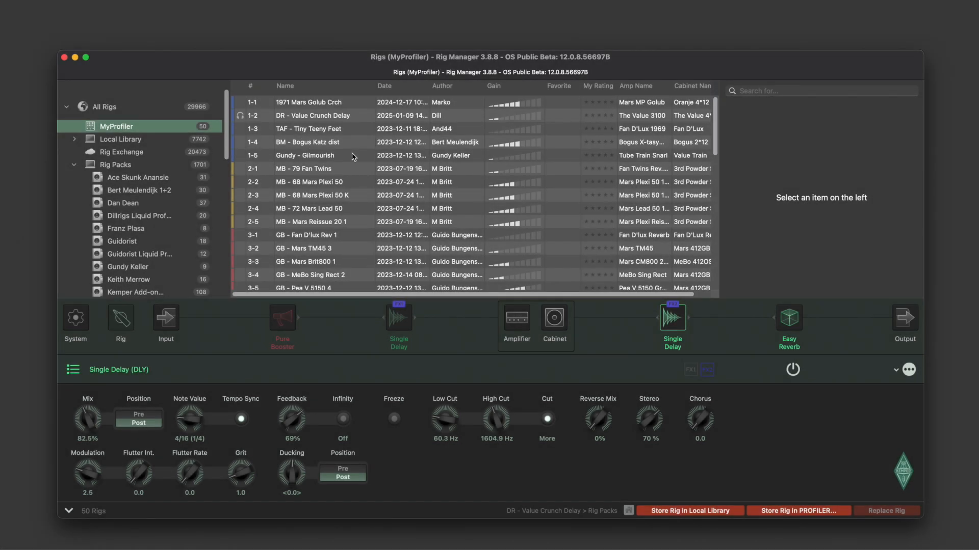
{"action": "mouse_move", "coordinate": [308, 146]}
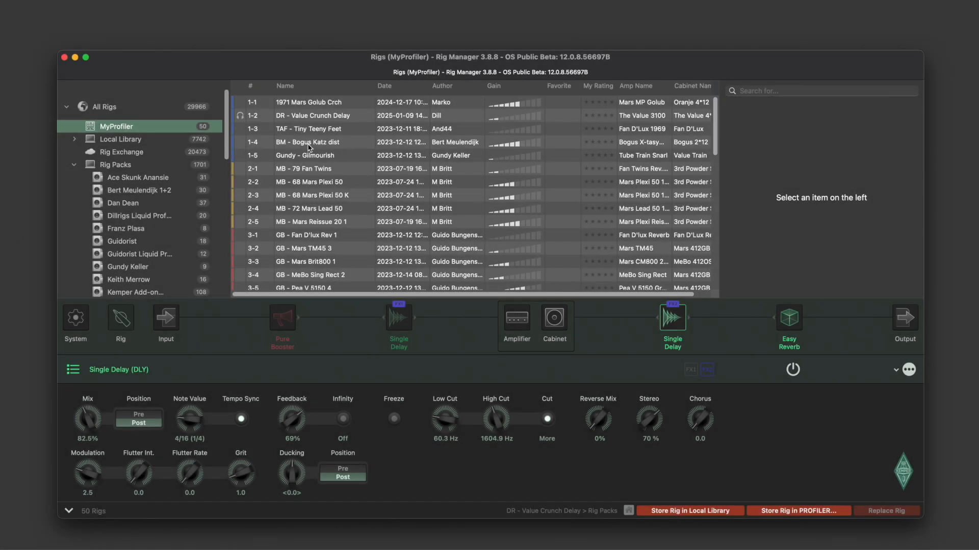
Begin storing another rig to Profiler Bank 2, then select DR - Value Crunch #1 in the Local Library.
{"action": "left_click", "coordinate": [312, 142]}
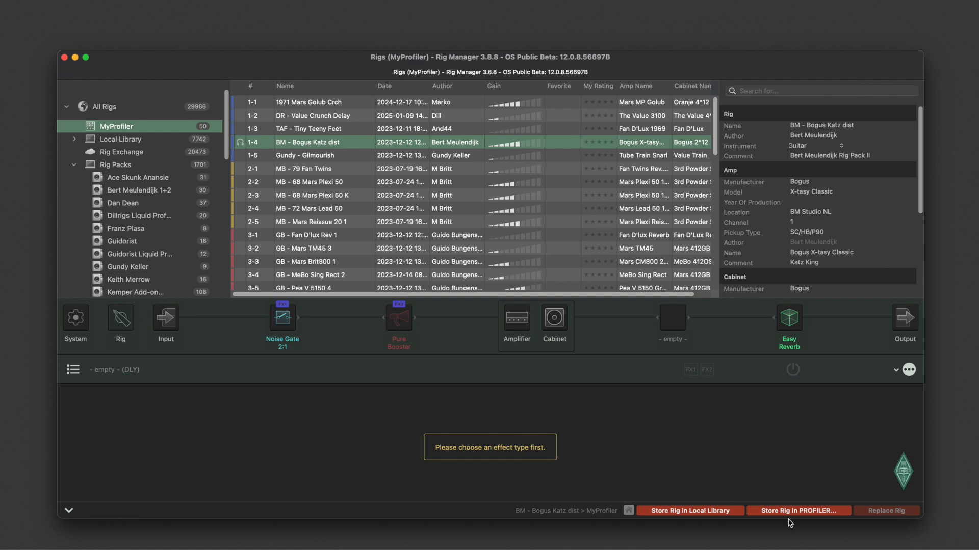
{"action": "left_click", "coordinate": [799, 511]}
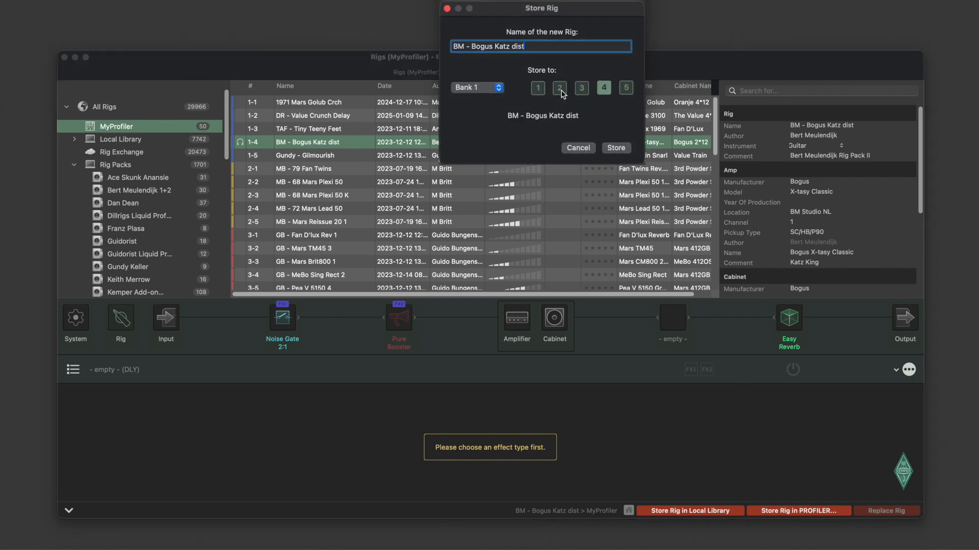
{"action": "left_click", "coordinate": [477, 87]}
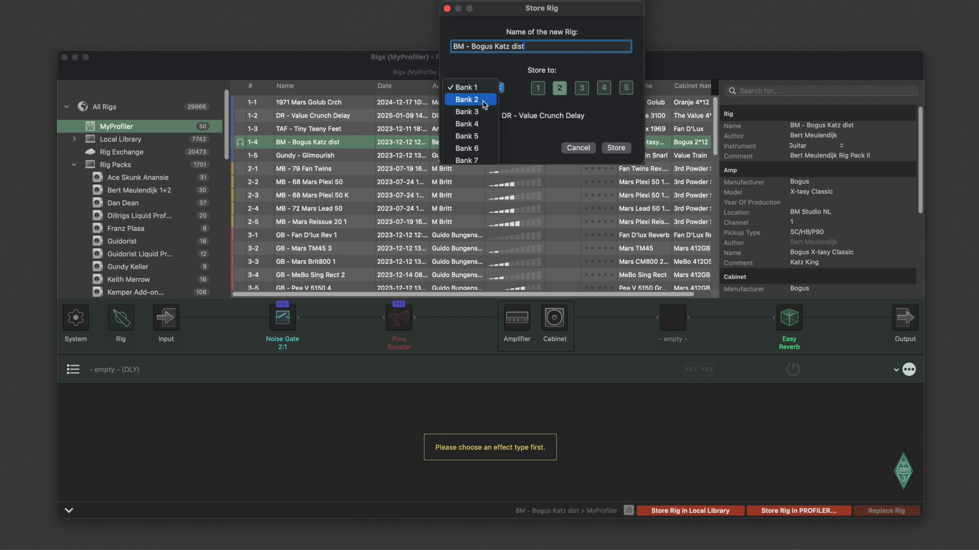
{"action": "left_click", "coordinate": [468, 99]}
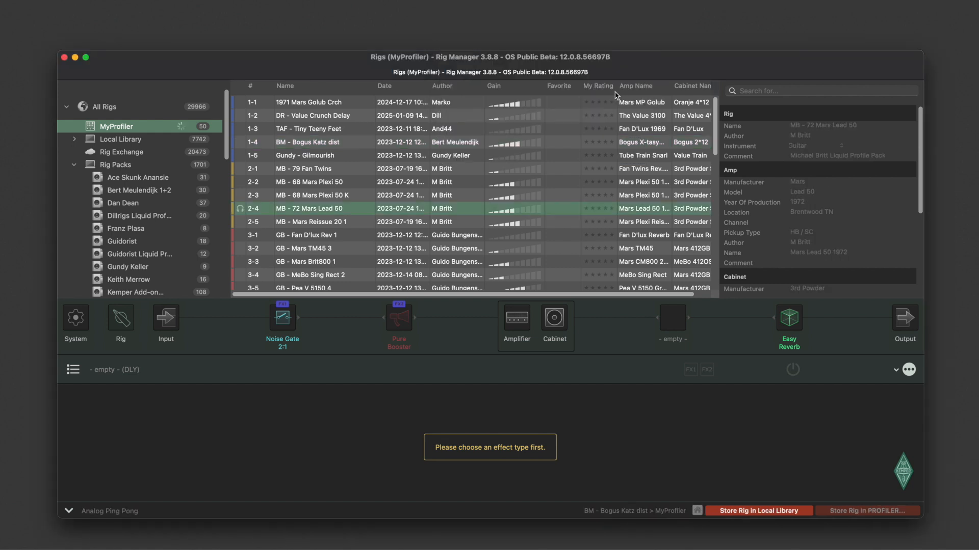
{"action": "left_click", "coordinate": [312, 182]}
{"action": "type", "text": "DR"}
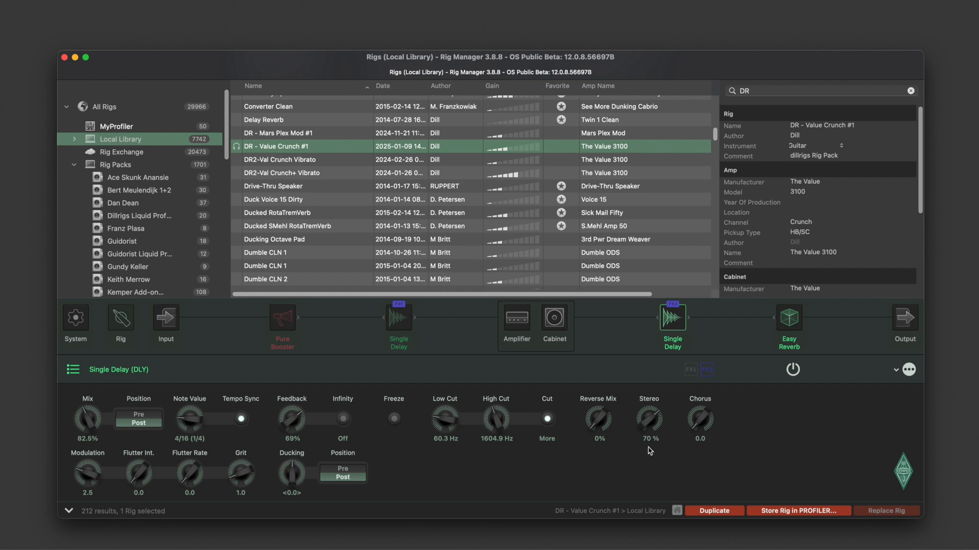
Duplicate the rig and load the new DR - Value Crunch #1 copy.
{"action": "left_click", "coordinate": [714, 511]}
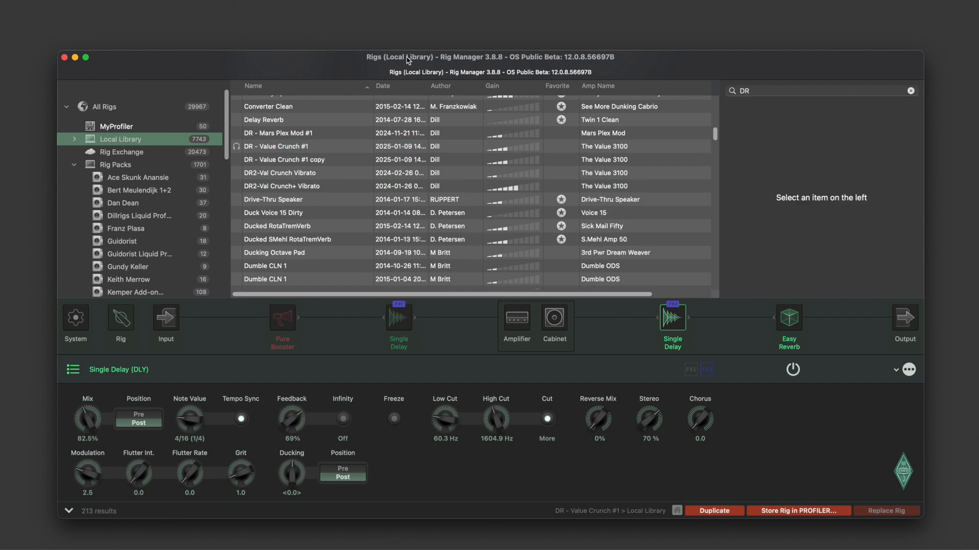
{"action": "mouse_move", "coordinate": [317, 163]}
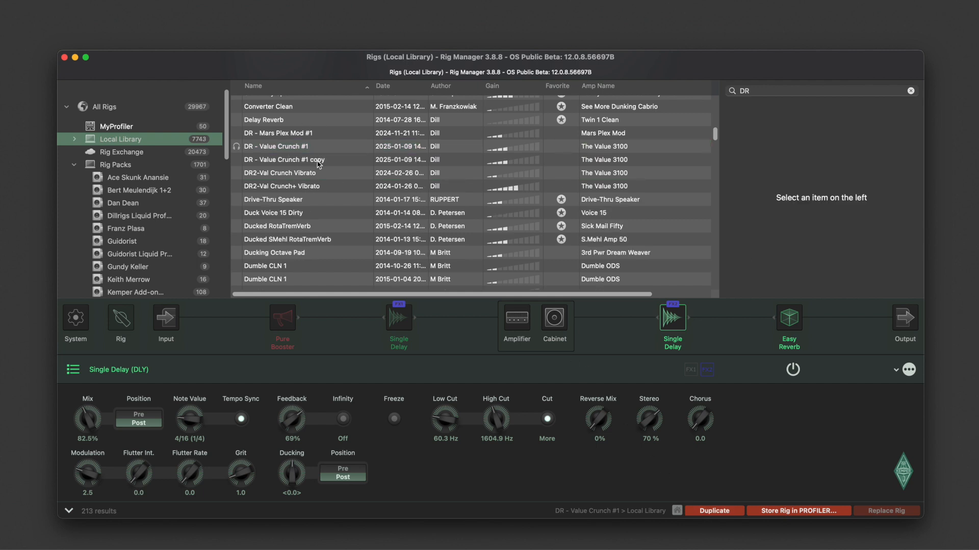
{"action": "left_click", "coordinate": [282, 160]}
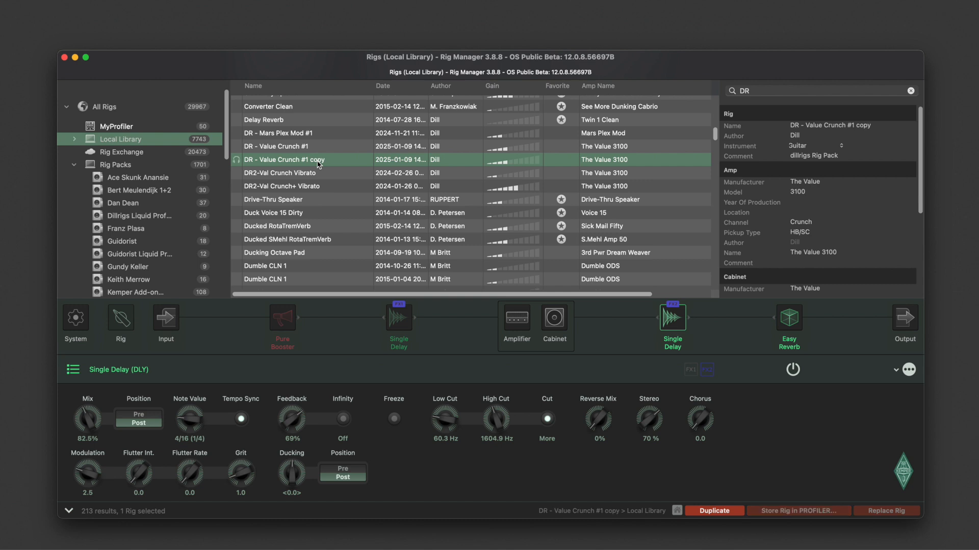
{"action": "left_click", "coordinate": [399, 323]}
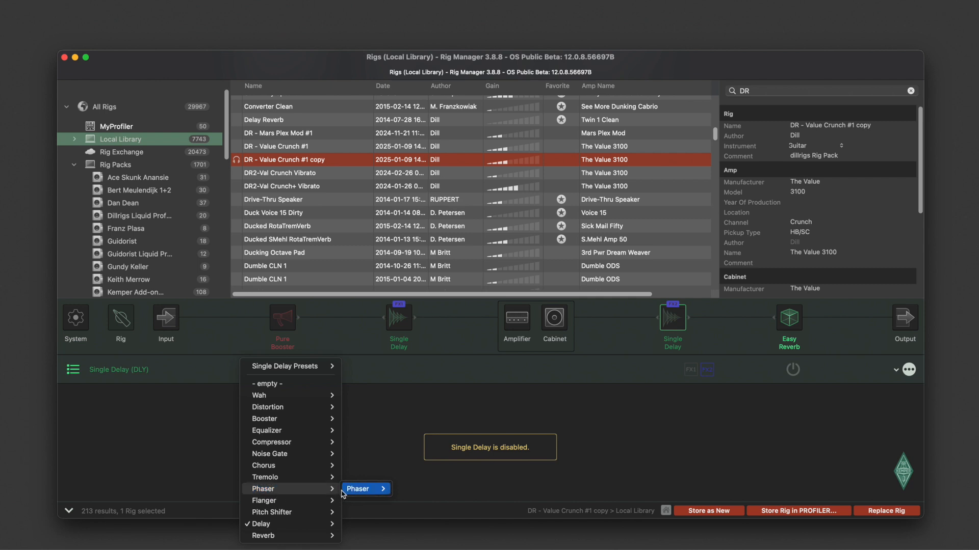
{"action": "mouse_move", "coordinate": [365, 489]}
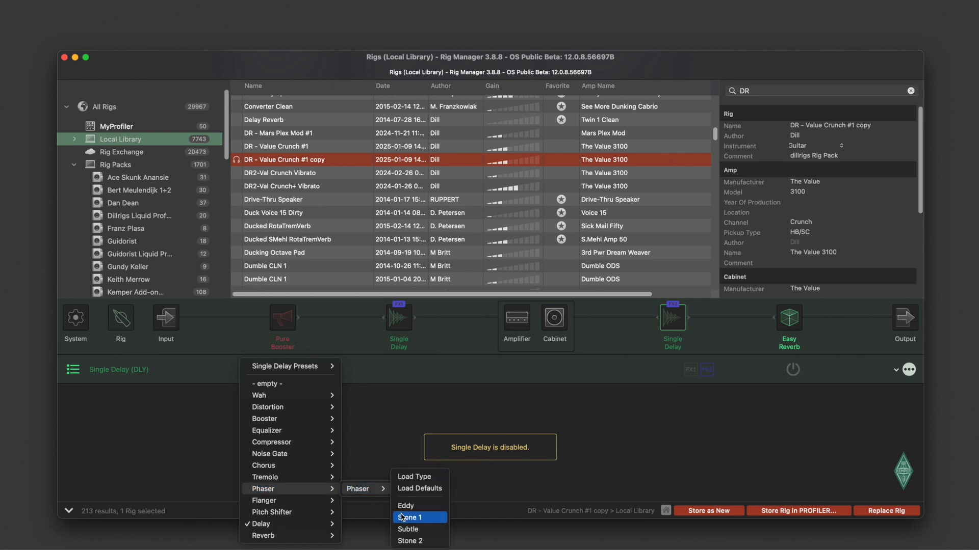